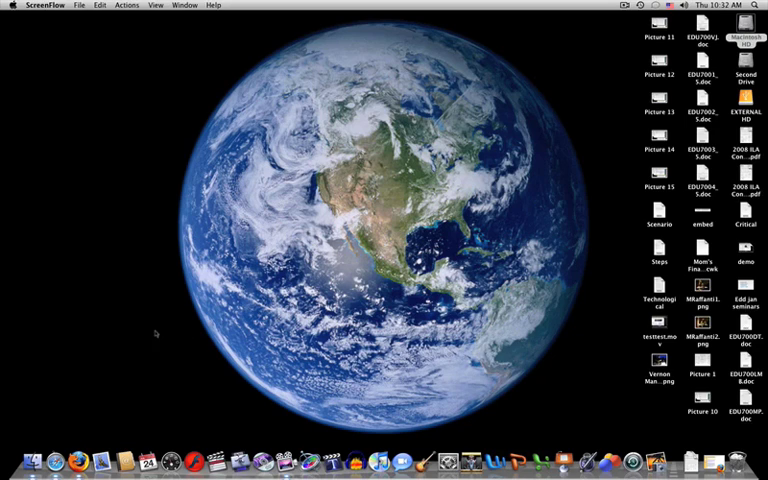
{"action": "mouse_move", "coordinate": [71, 403]}
{"action": "type", "text": "apple"}
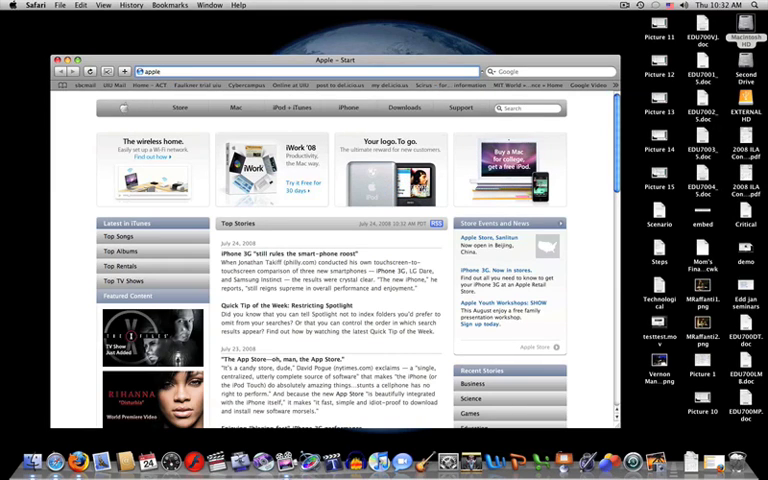
Go to apple.com and search for 'quicktime' to reach the QuickTime 7 download page
{"action": "type", "text": "http://www.apple.com/"}
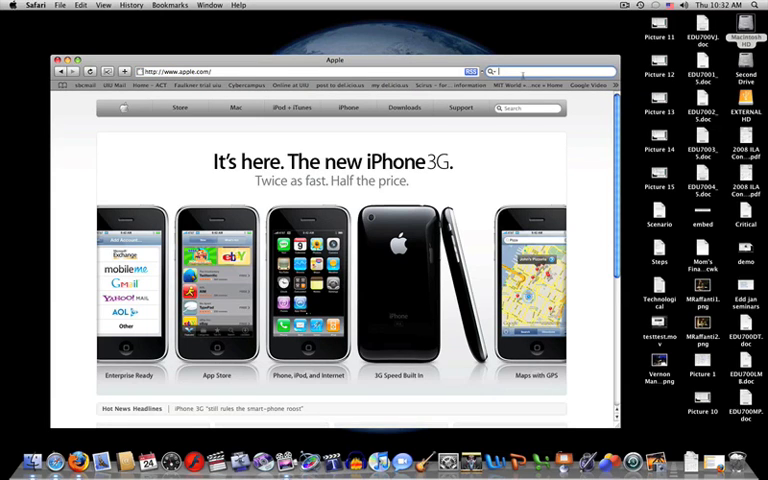
{"action": "type", "text": "quicktime"}
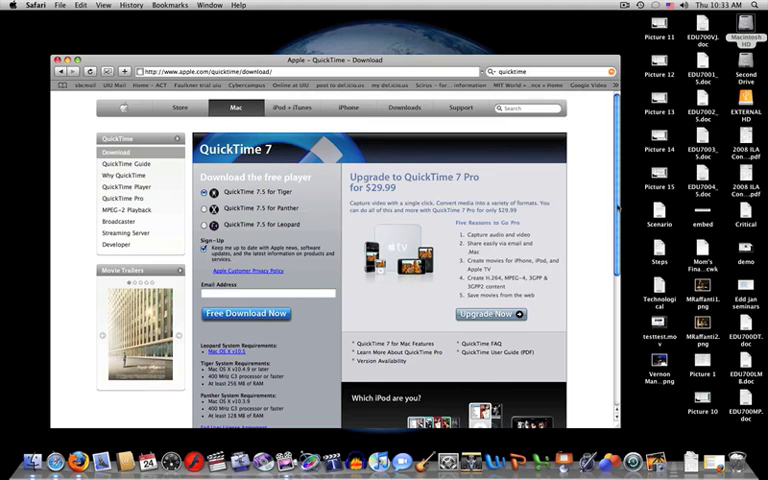
{"action": "scroll", "scroll_direction": "down", "scroll_amount": 3}
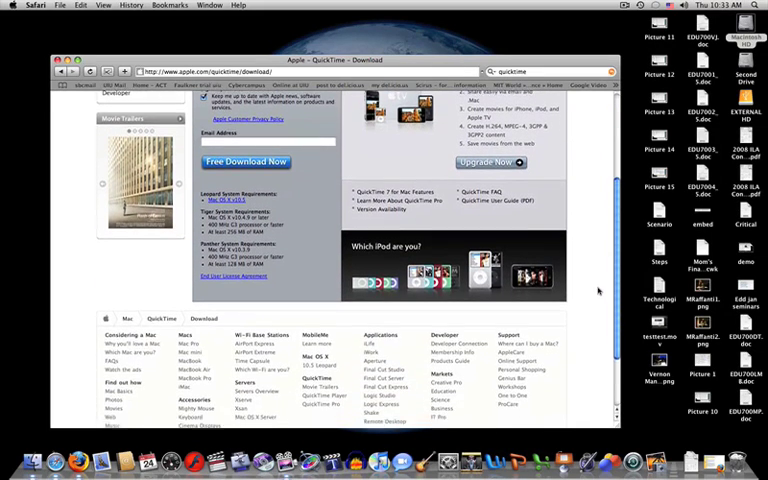
{"action": "scroll", "scroll_direction": "down", "scroll_amount": 3}
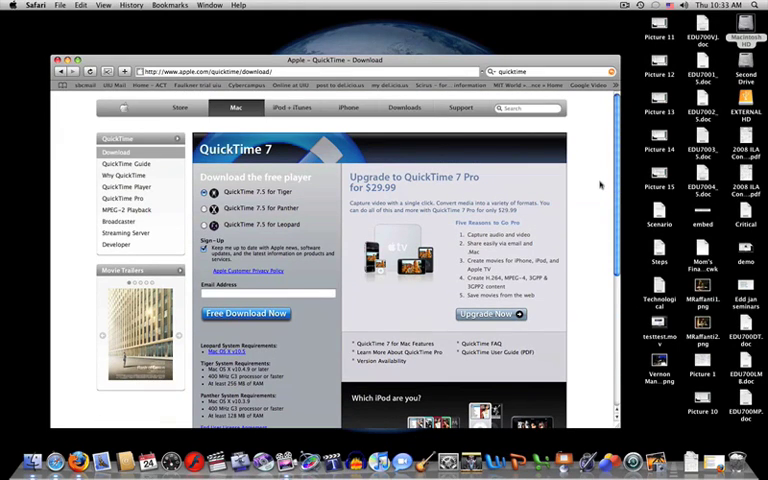
{"action": "mouse_move", "coordinate": [600, 185]}
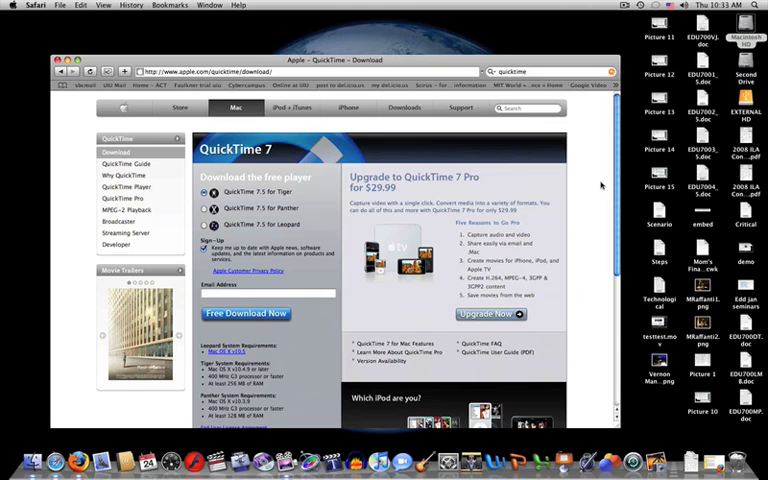
{"action": "mouse_move", "coordinate": [601, 185]}
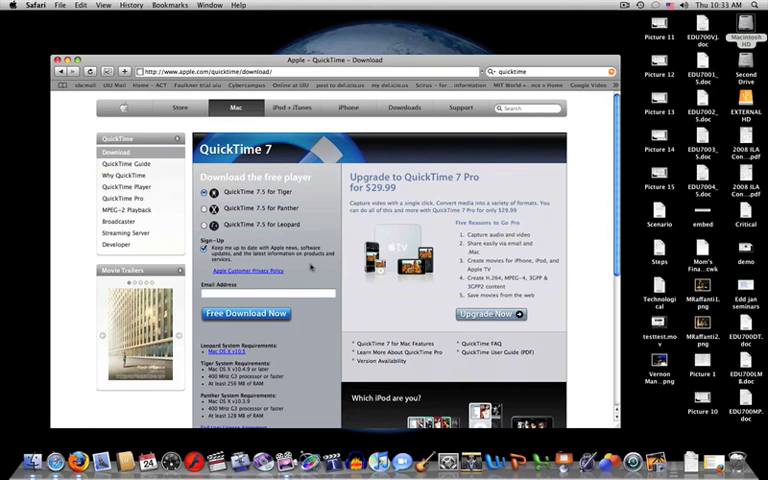
{"action": "mouse_move", "coordinate": [312, 267]}
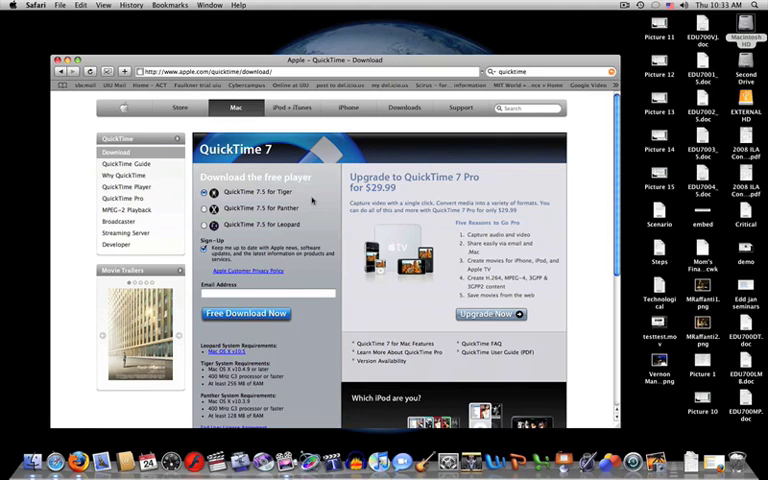
{"action": "mouse_move", "coordinate": [302, 235]}
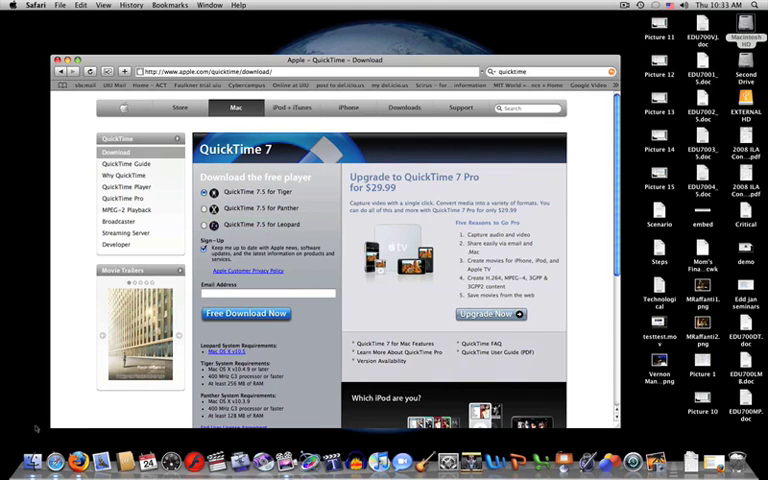
{"action": "left_click", "coordinate": [9, 5]}
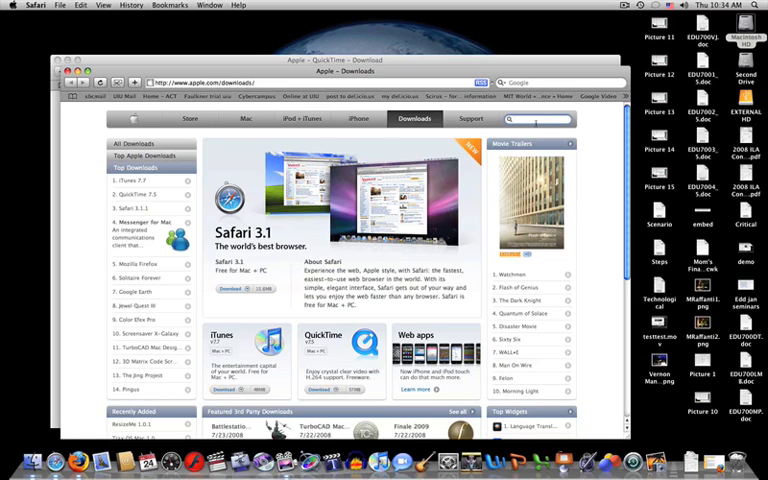
{"action": "type", "text": "os X"}
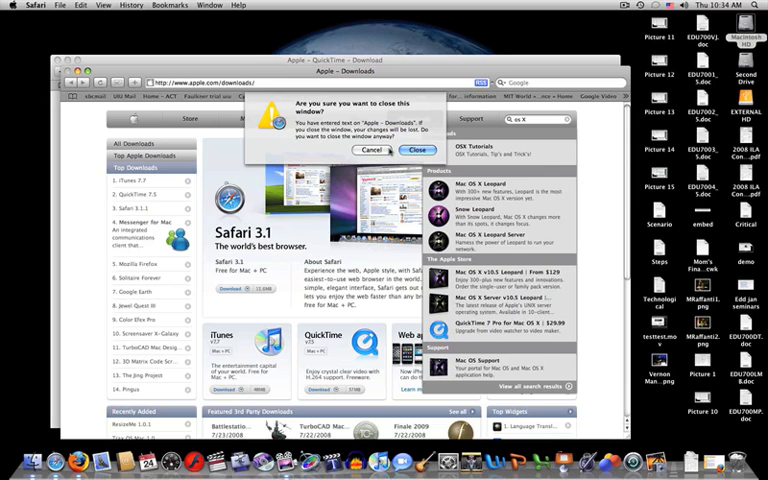
{"action": "left_click", "coordinate": [418, 150]}
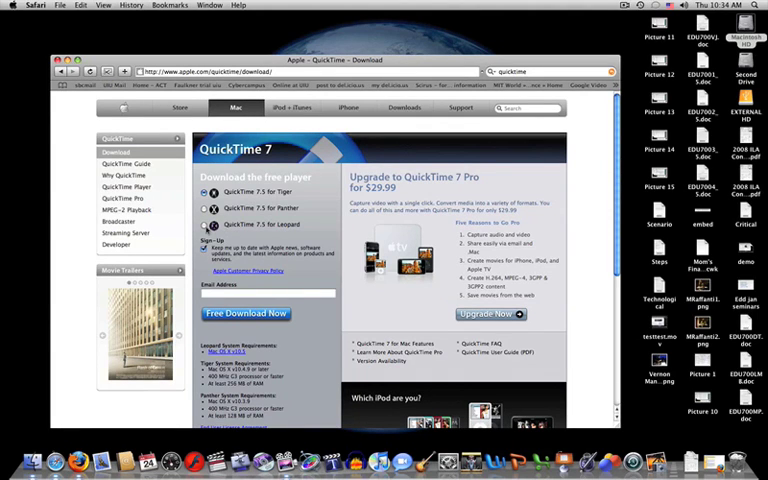
Request the free QuickTime 7.5 for Leopard download
{"action": "left_click", "coordinate": [205, 224]}
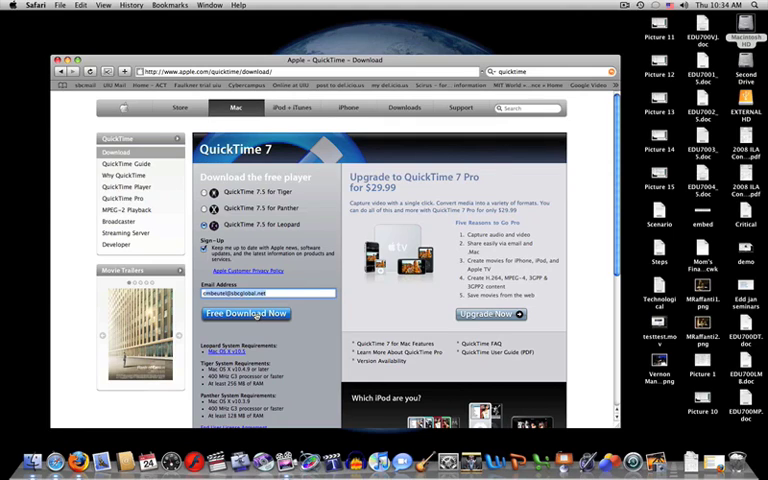
{"action": "left_click", "coordinate": [245, 313]}
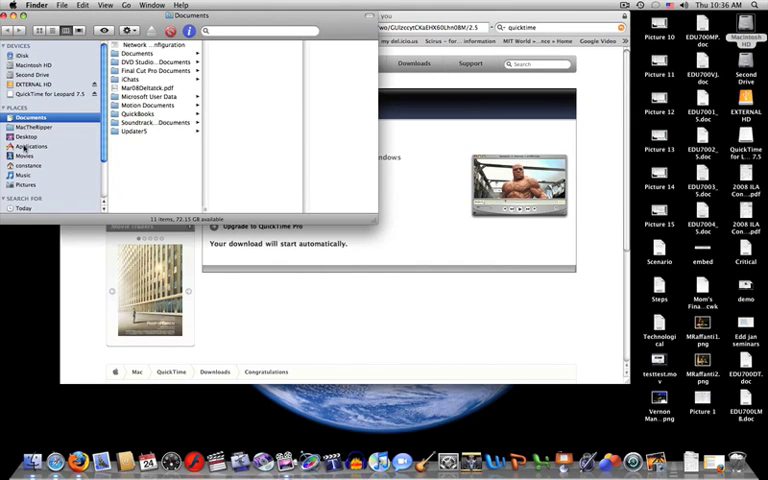
Browse Finder's Applications folder down to QuickTime Player
{"action": "left_click", "coordinate": [31, 147]}
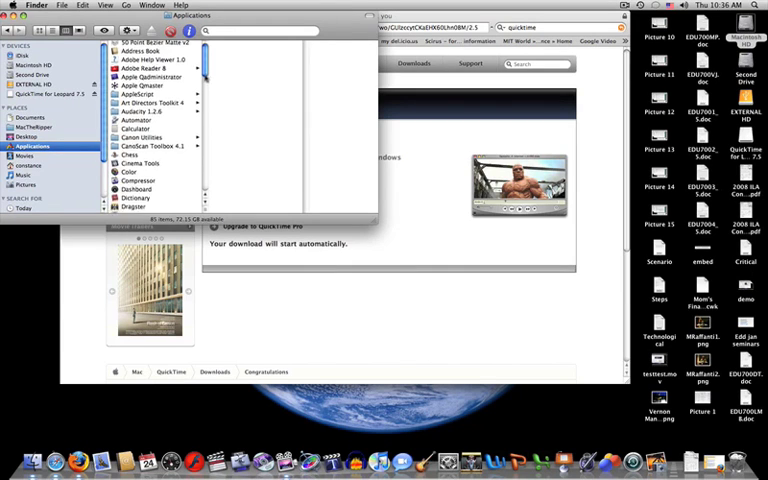
{"action": "scroll", "scroll_direction": "down", "scroll_amount": 3}
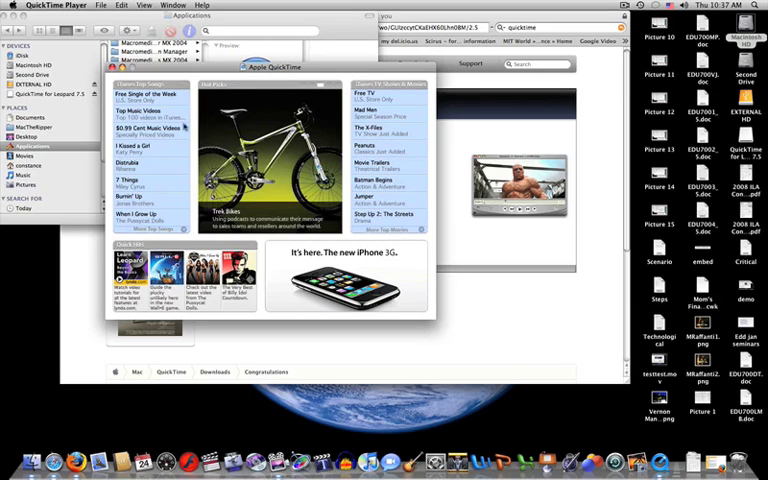
Close the Apple QuickTime welcome window and show QuickTime Player's File menu
{"action": "left_click", "coordinate": [143, 181]}
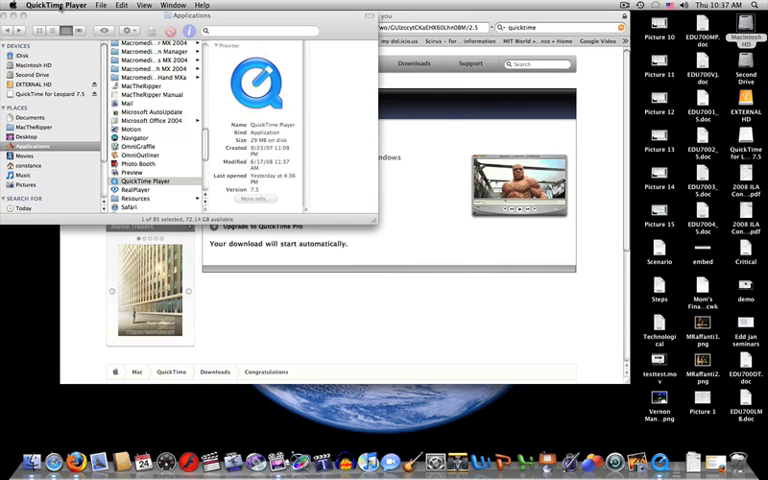
{"action": "left_click", "coordinate": [100, 5]}
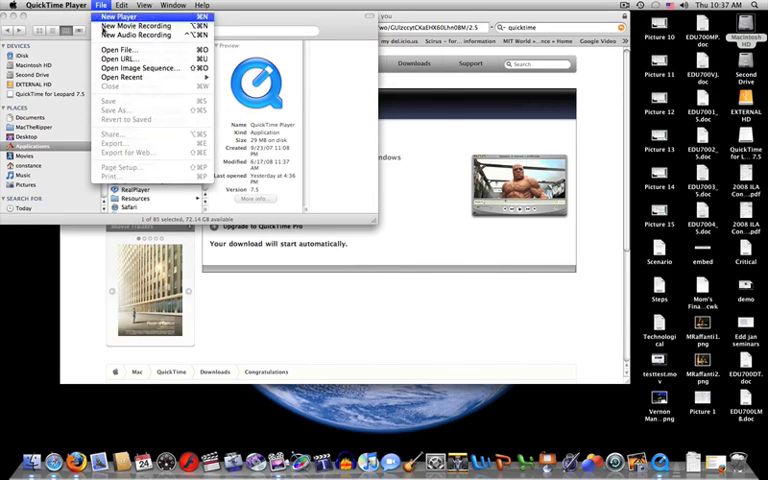
{"action": "mouse_move", "coordinate": [117, 50]}
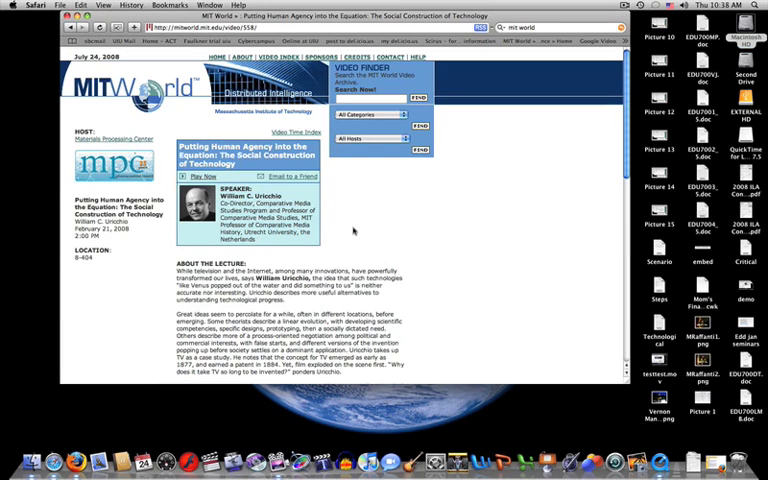
{"action": "mouse_move", "coordinate": [393, 205]}
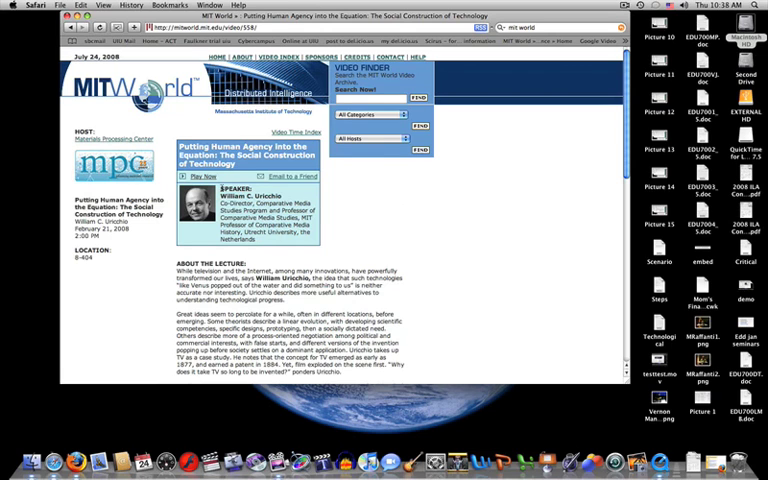
Scroll through the MIT World human agency lecture's play page
{"action": "scroll", "scroll_direction": "down", "scroll_amount": 3}
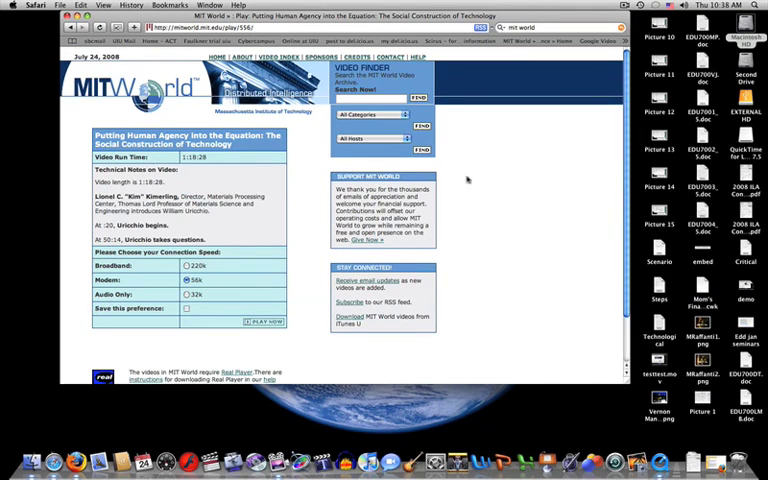
{"action": "scroll", "scroll_direction": "down", "scroll_amount": 3}
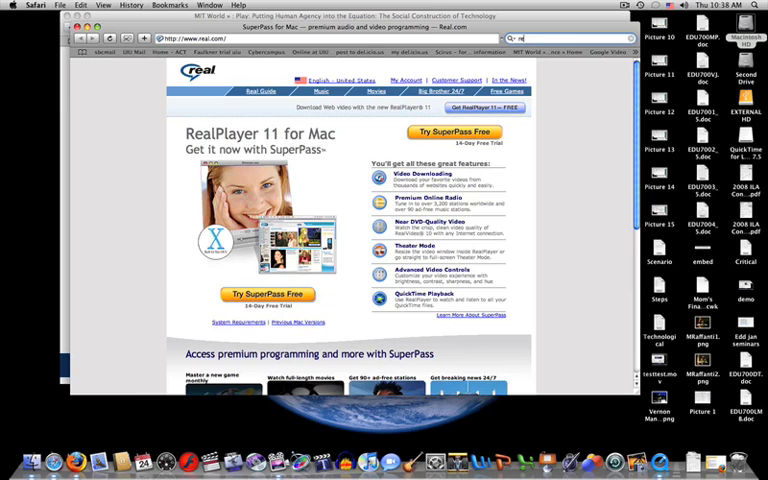
Search 'real player' and follow the RealPlayer 11 for Mac free download link
{"action": "type", "text": "real player"}
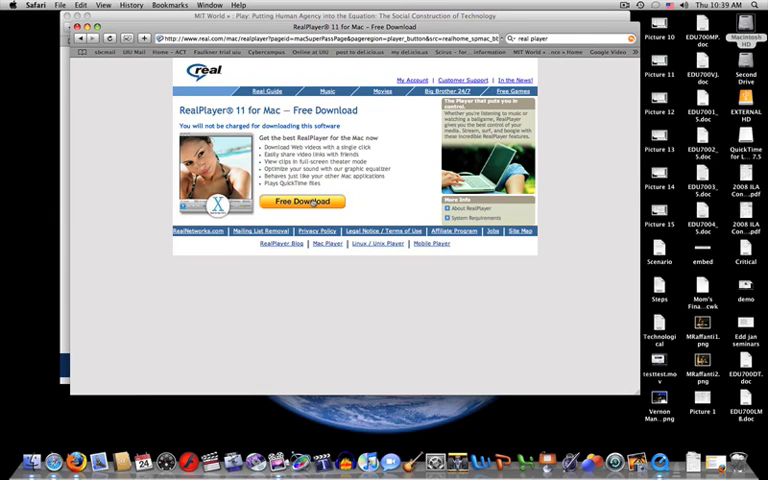
{"action": "mouse_move", "coordinate": [330, 197]}
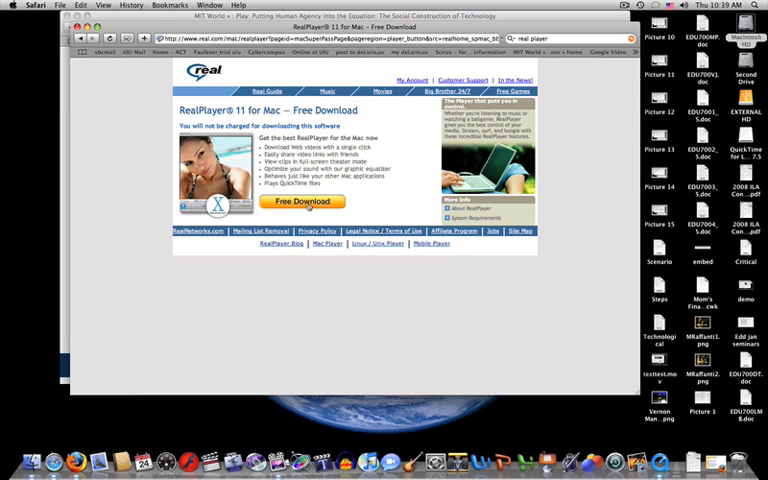
{"action": "left_click", "coordinate": [301, 201]}
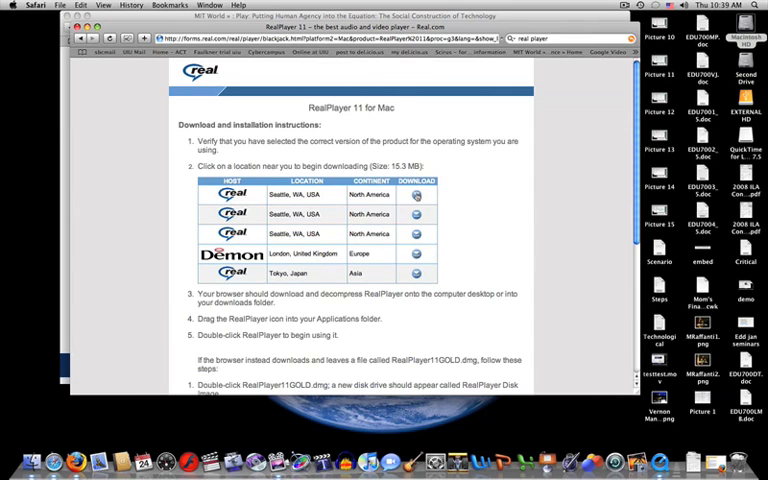
Download RealPlayer for Mac from the first Seattle, WA host
{"action": "left_click", "coordinate": [419, 196]}
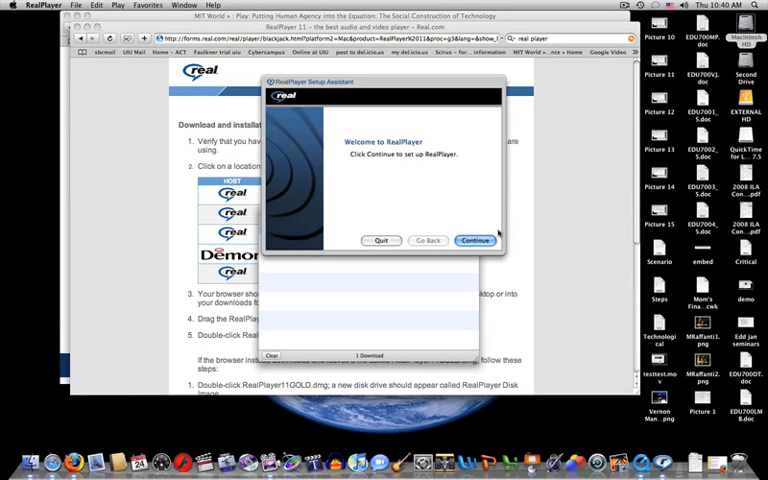
Accept the RealPlayer license, keep default media types, and configure the system by quitting Safari
{"action": "left_click", "coordinate": [476, 240]}
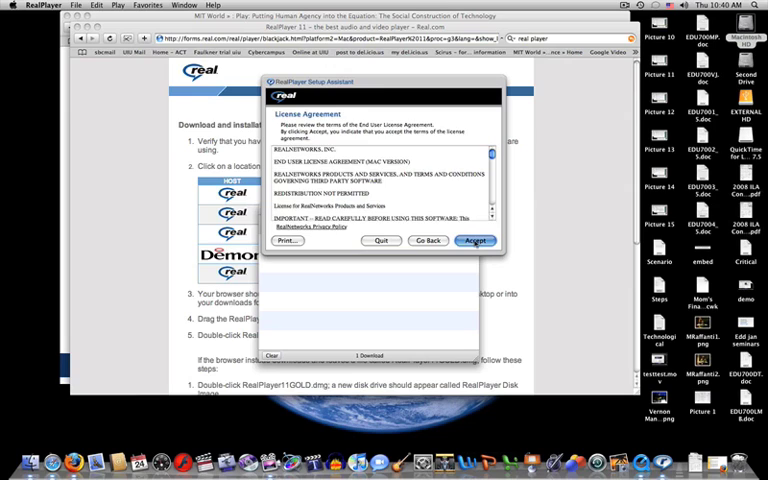
{"action": "left_click", "coordinate": [477, 240]}
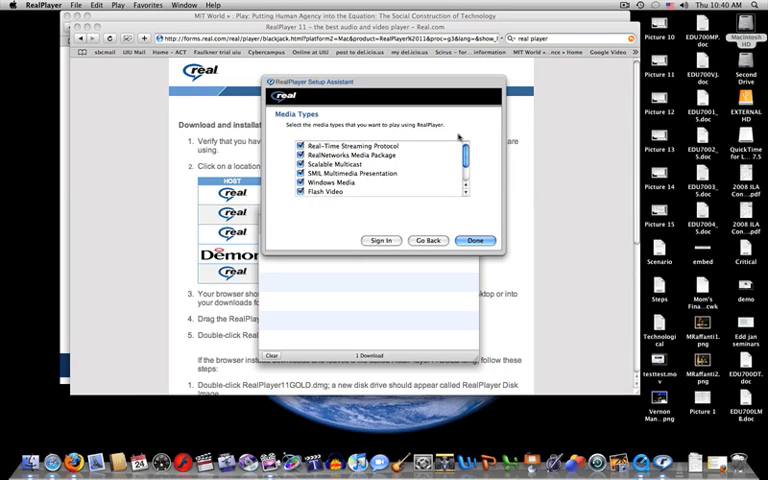
{"action": "scroll", "scroll_direction": "down", "scroll_amount": 3}
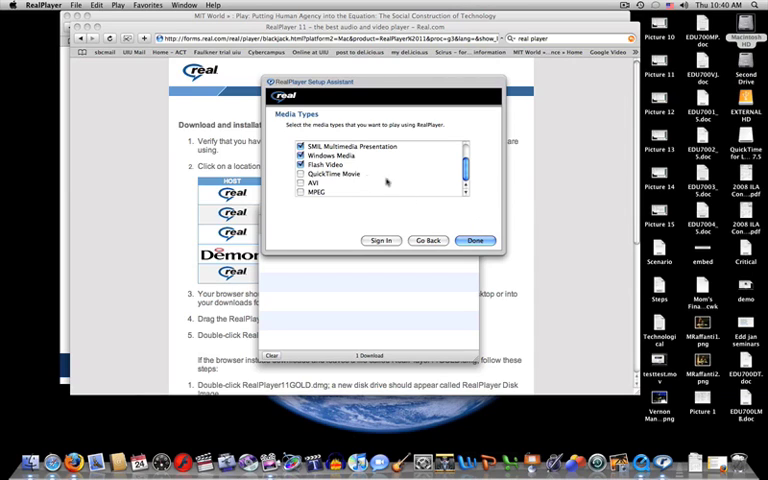
{"action": "left_click", "coordinate": [473, 240]}
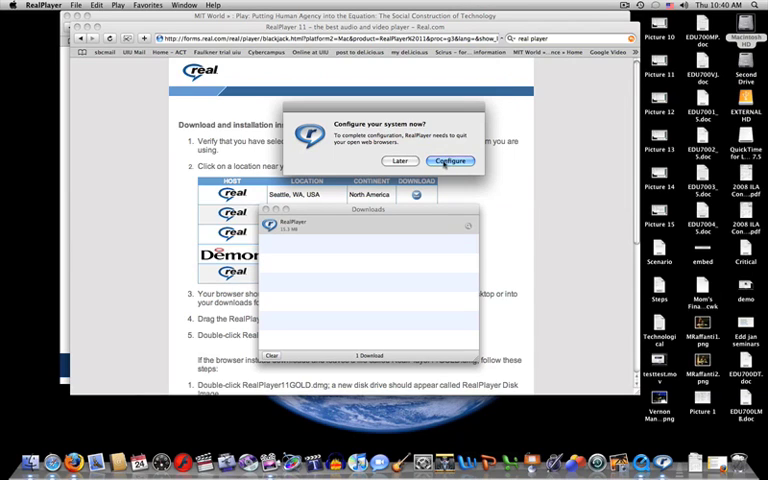
{"action": "left_click", "coordinate": [449, 161]}
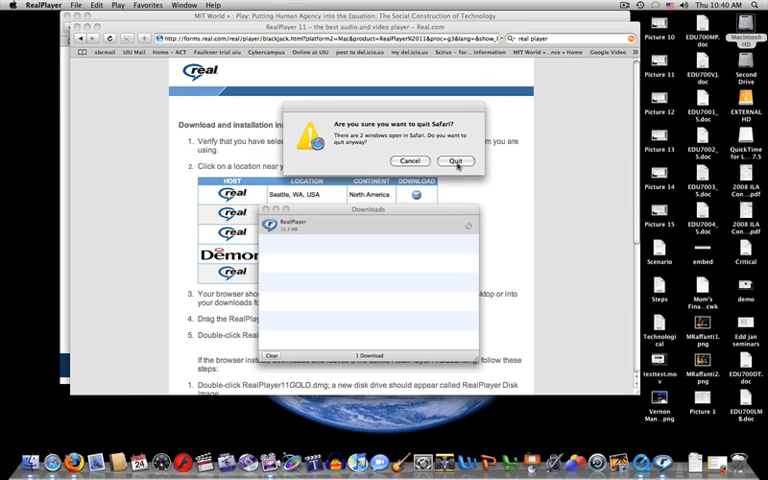
{"action": "left_click", "coordinate": [456, 160]}
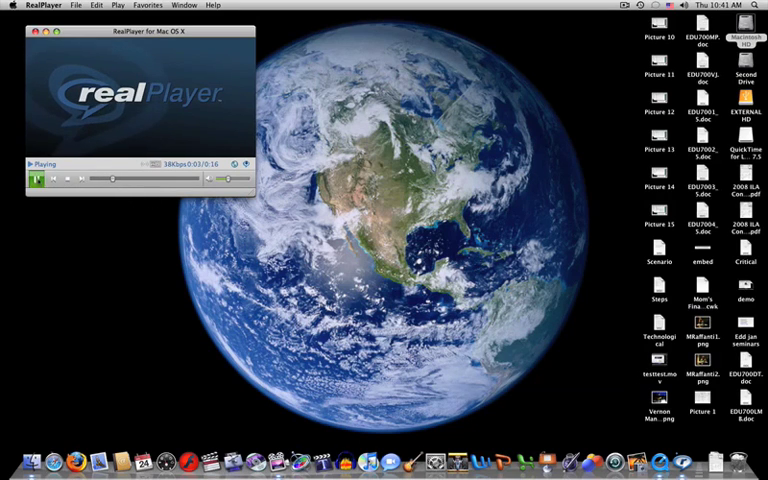
Pause RealPlayer's introductory clip
{"action": "left_click", "coordinate": [35, 178]}
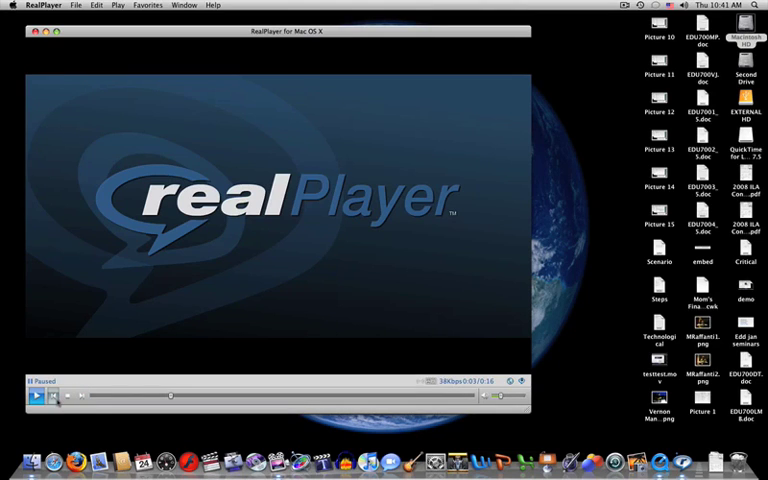
{"action": "mouse_move", "coordinate": [53, 396]}
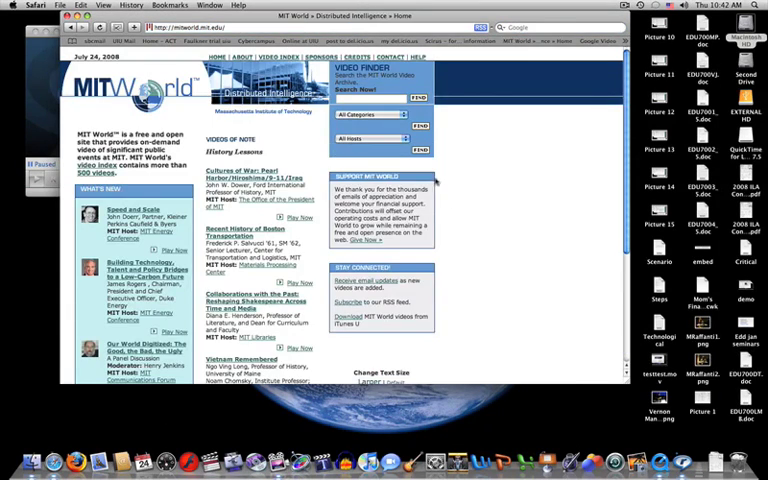
{"action": "mouse_move", "coordinate": [448, 275]}
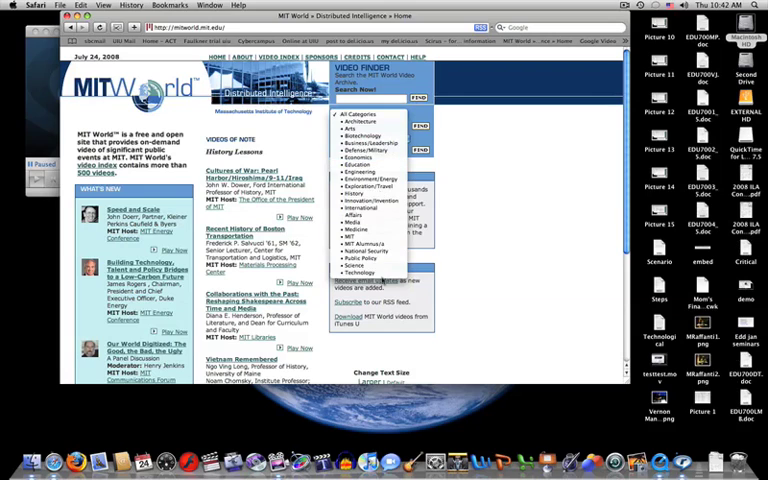
Set MIT World's Video Finder category to Education and run the search
{"action": "left_click", "coordinate": [370, 114]}
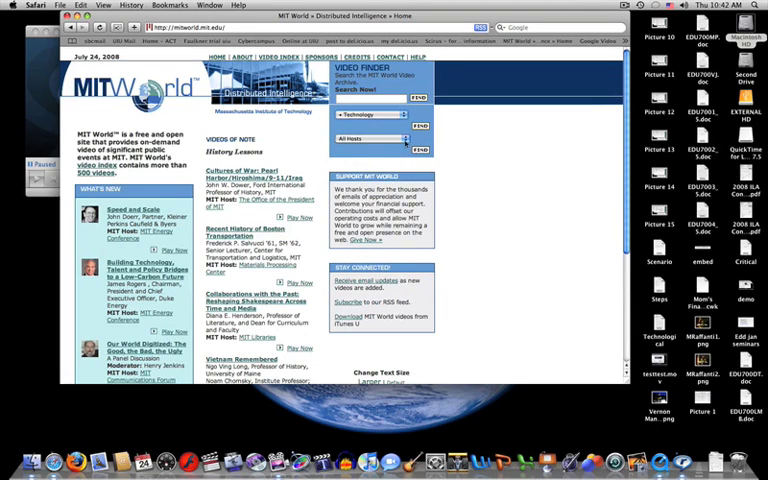
{"action": "left_click", "coordinate": [375, 120]}
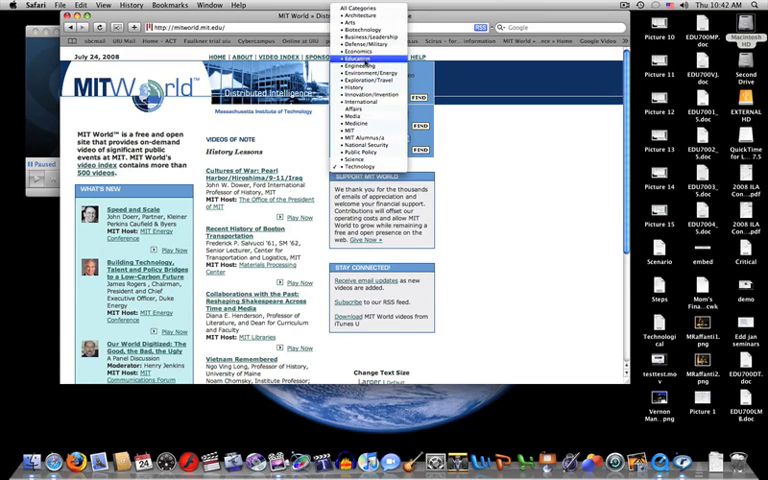
{"action": "left_click", "coordinate": [375, 60]}
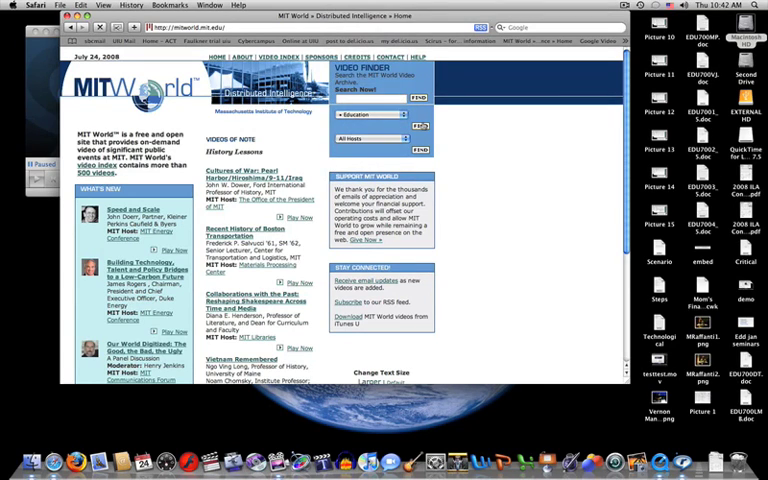
{"action": "left_click", "coordinate": [419, 120]}
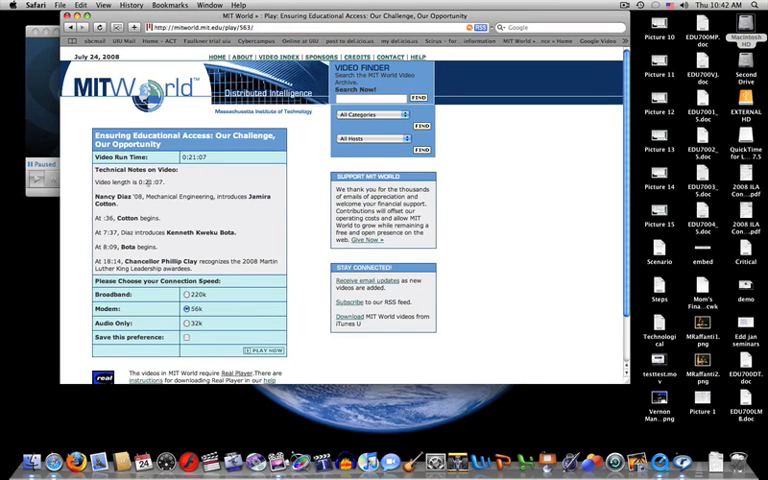
Choose Broadband 220k and stream 'Ensuring Educational Access: Our Challenge, Our Opportunity' in RealPlayer
{"action": "left_click", "coordinate": [188, 296]}
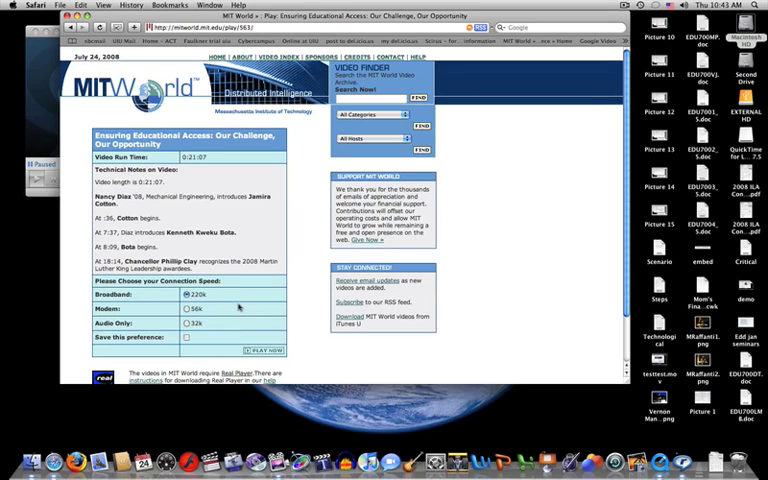
{"action": "left_click", "coordinate": [264, 349]}
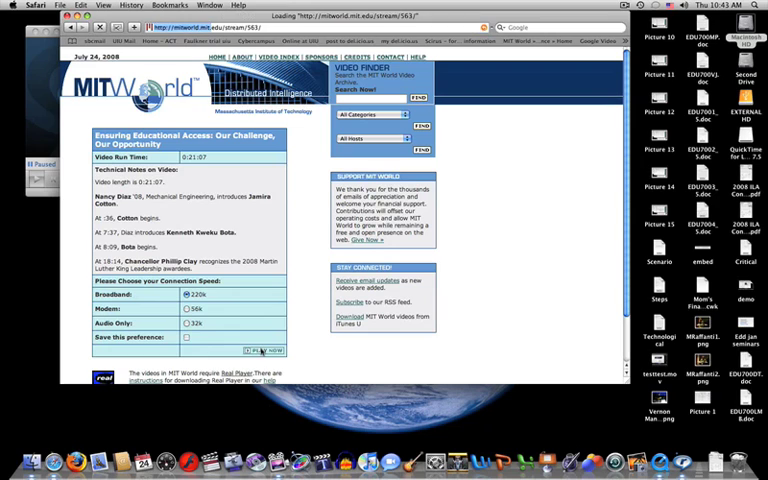
{"action": "left_click", "coordinate": [271, 349]}
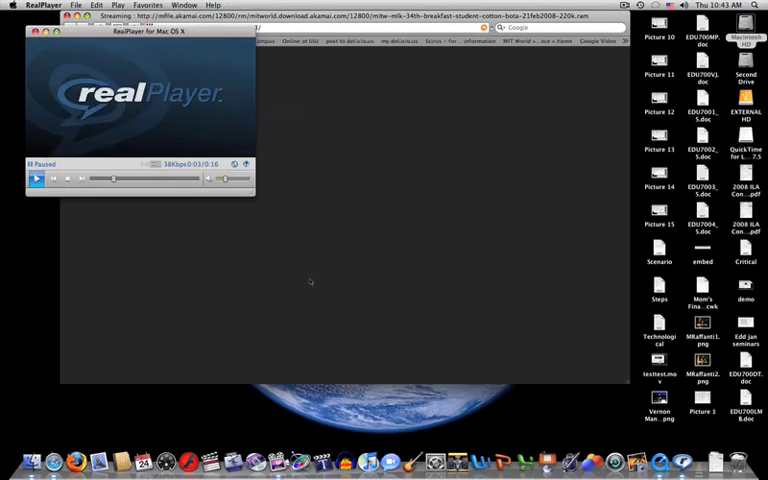